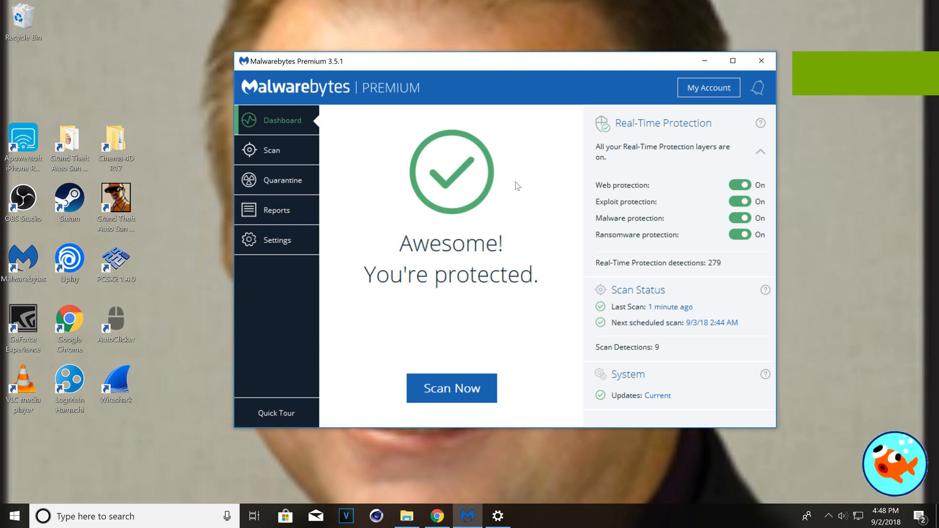
{"action": "mouse_move", "coordinate": [512, 286]}
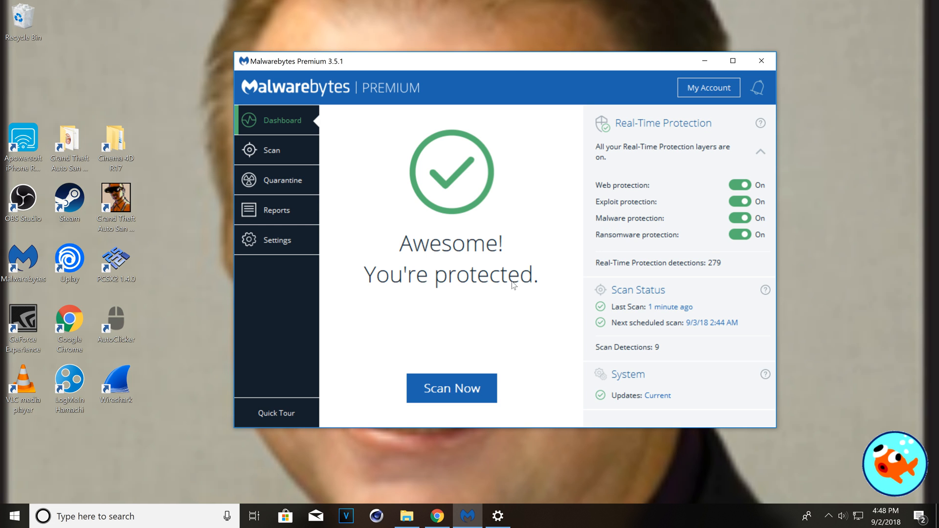
Bring up Windows Display settings and scroll through the display options
{"action": "left_click", "coordinate": [497, 515]}
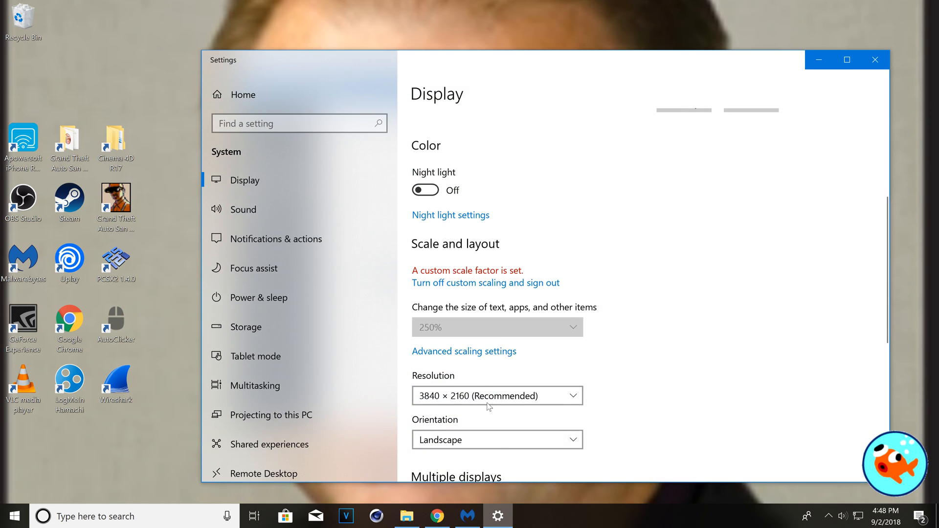
{"action": "scroll", "scroll_direction": "down", "scroll_amount": 3}
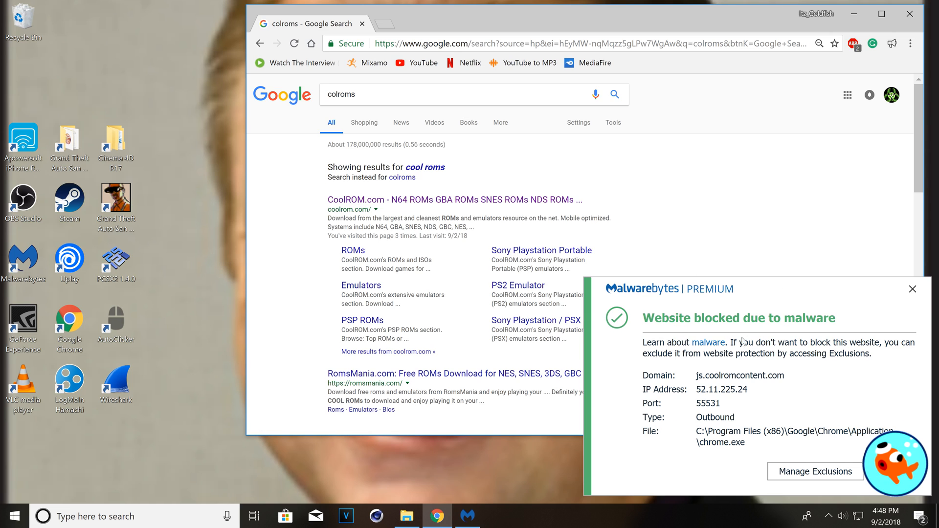
{"action": "mouse_move", "coordinate": [821, 315]}
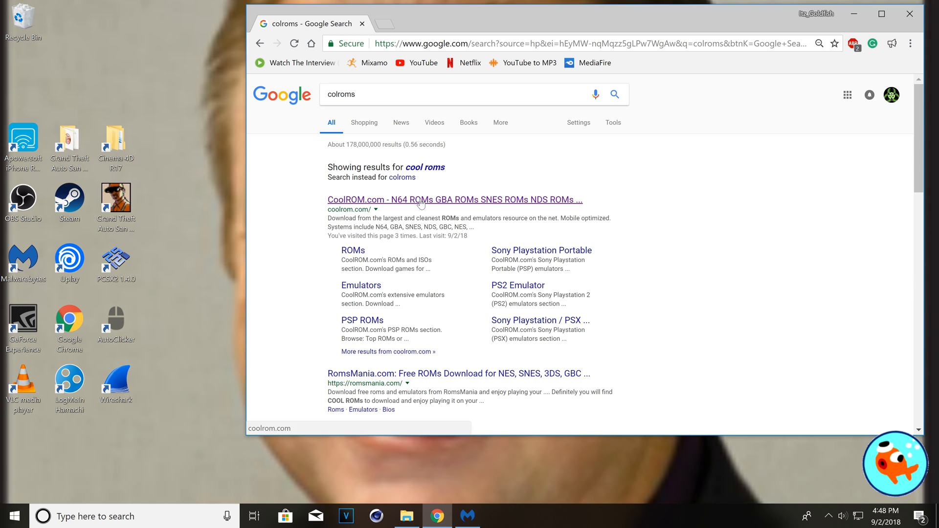
Search CoolROM's ROMs for Crash Twinsanity, dismissing the website-blocked warning
{"action": "left_click", "coordinate": [454, 200]}
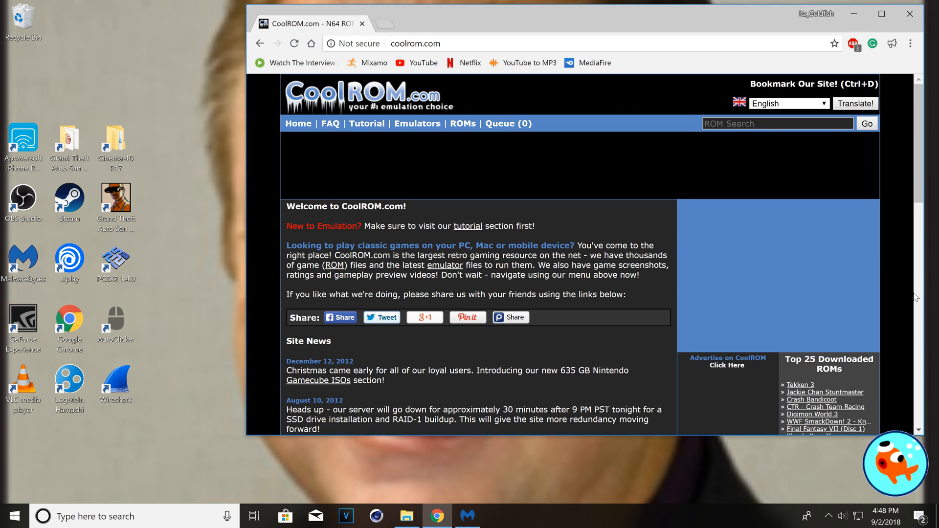
{"action": "left_click", "coordinate": [778, 123]}
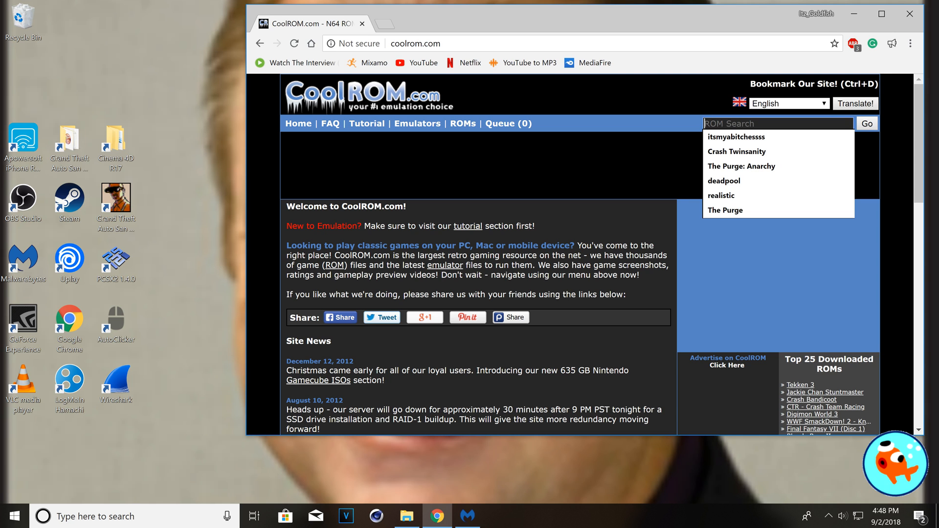
{"action": "left_click", "coordinate": [736, 151]}
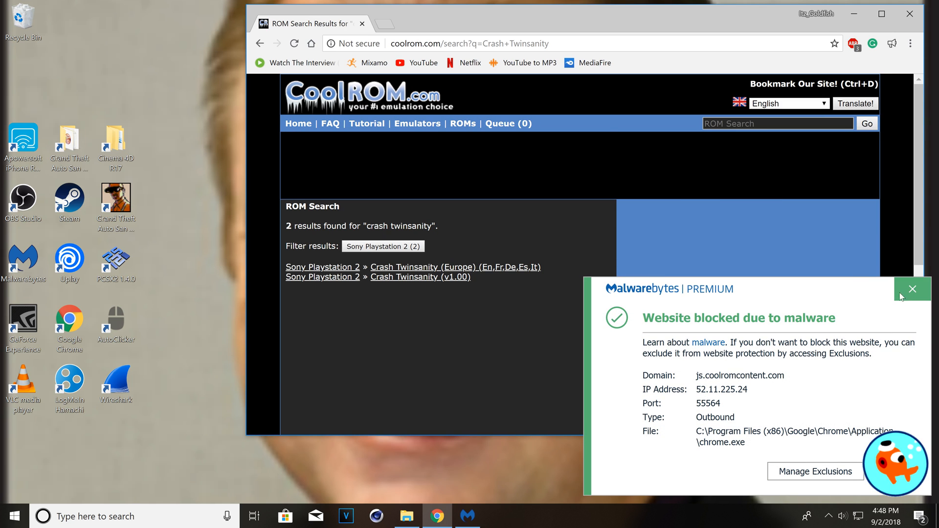
{"action": "left_click", "coordinate": [912, 288]}
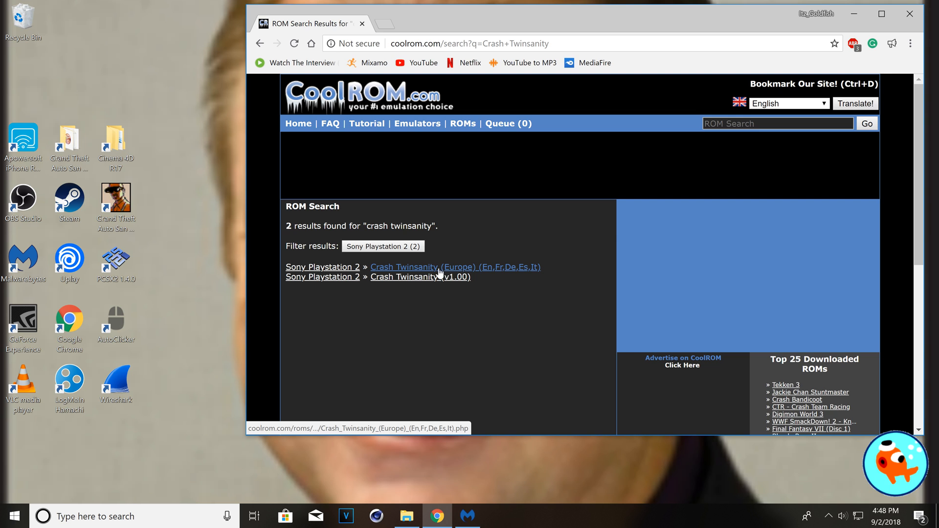
Open the Crash Twinsanity (Europe) page and start its downloader download
{"action": "left_click", "coordinate": [454, 267]}
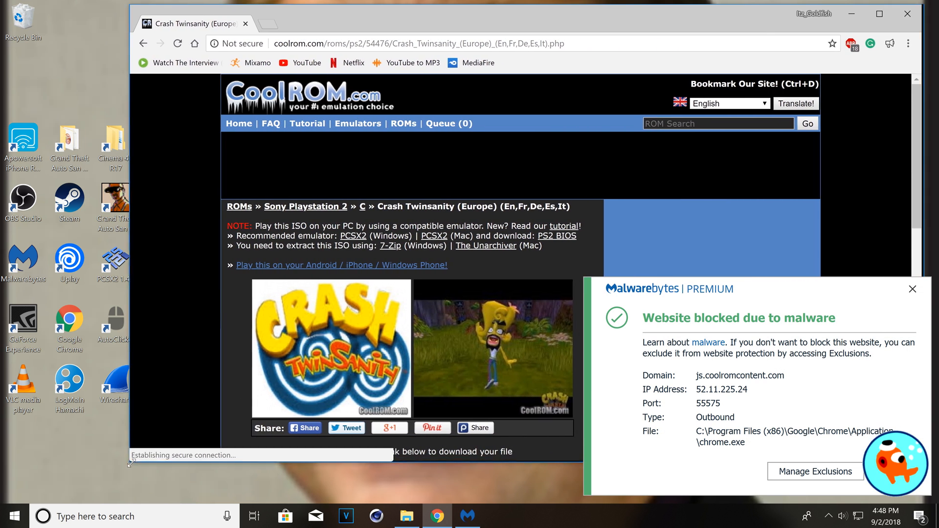
{"action": "left_click", "coordinate": [912, 289]}
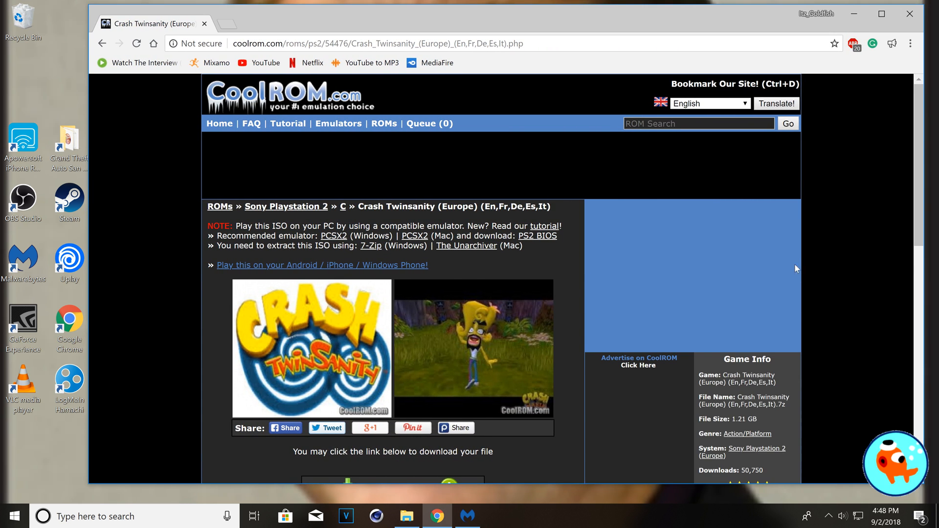
{"action": "mouse_move", "coordinate": [372, 260]}
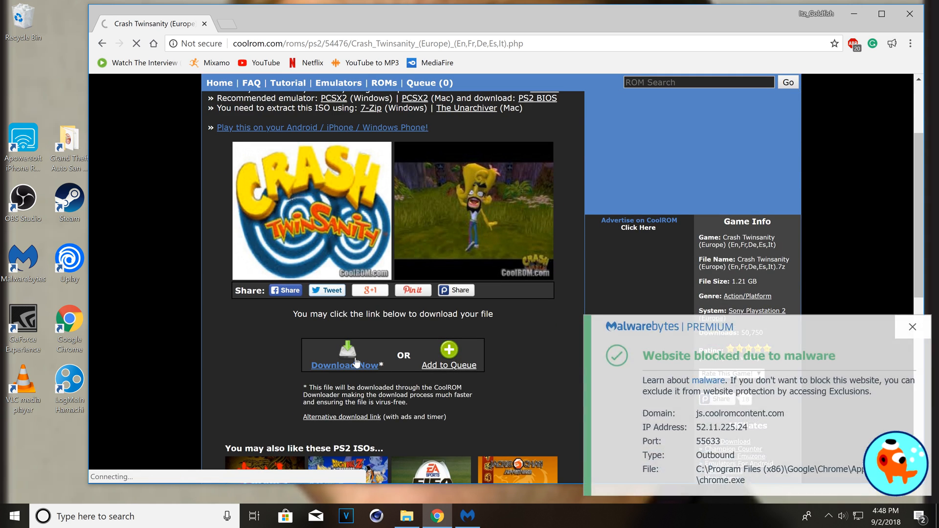
{"action": "left_click", "coordinate": [344, 365]}
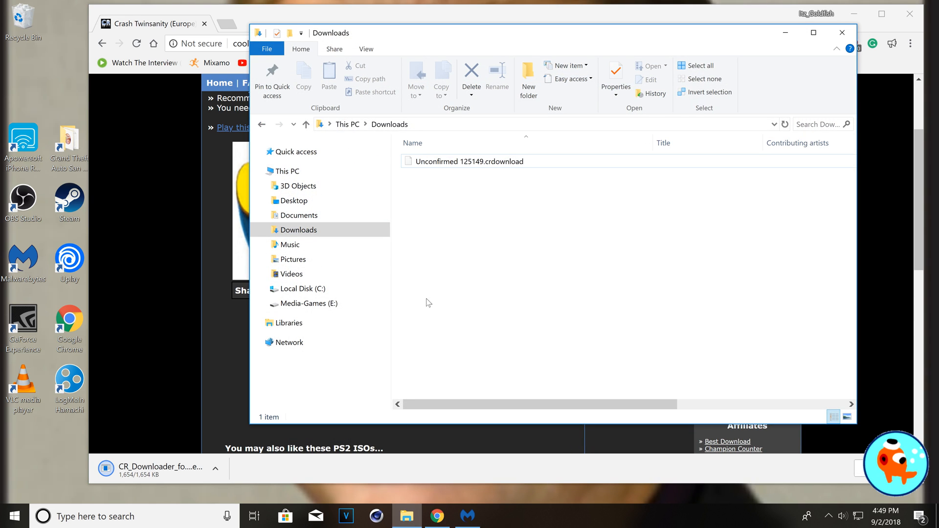
Scan the downloaded CR_Downloader file in Downloads with Malwarebytes
{"action": "right_click", "coordinate": [479, 161]}
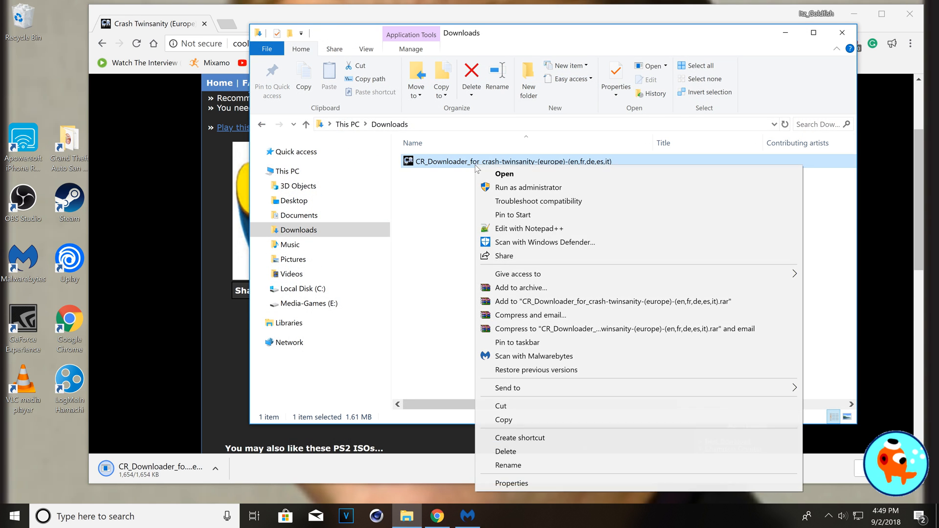
{"action": "left_click", "coordinate": [534, 356]}
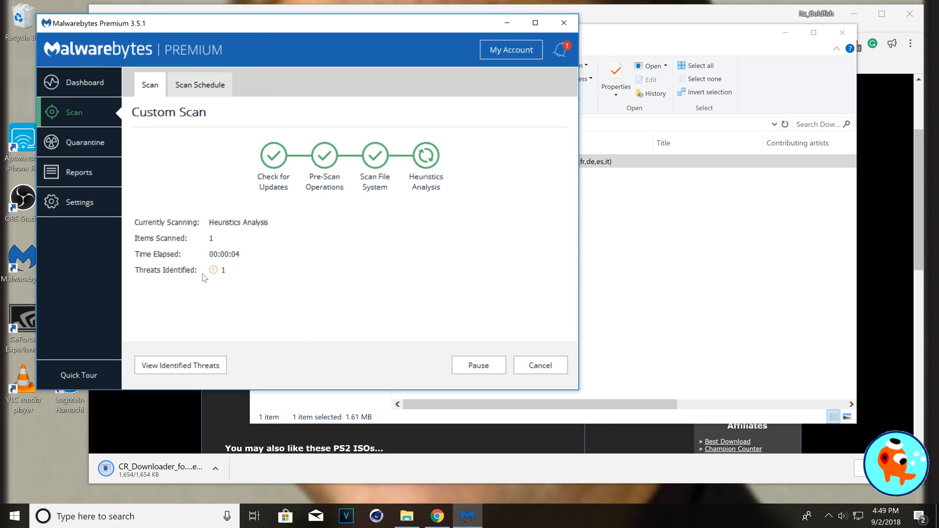
{"action": "mouse_move", "coordinate": [234, 269]}
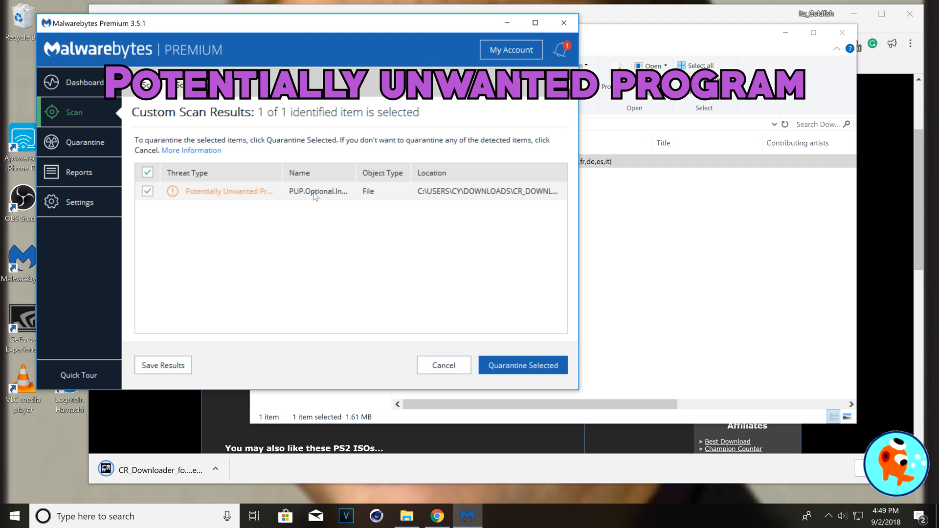
Quarantine the detected potentially unwanted downloader and close Malwarebytes
{"action": "left_click", "coordinate": [523, 366]}
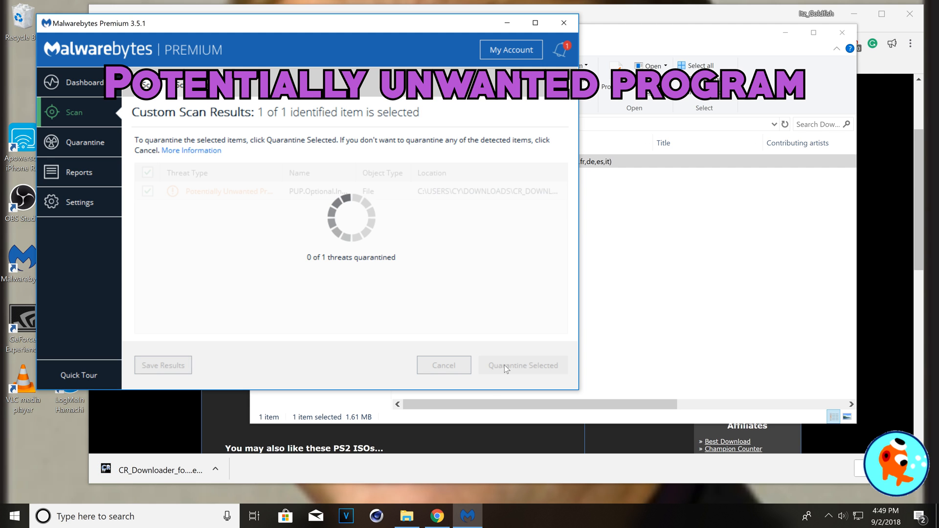
{"action": "left_click", "coordinate": [522, 366]}
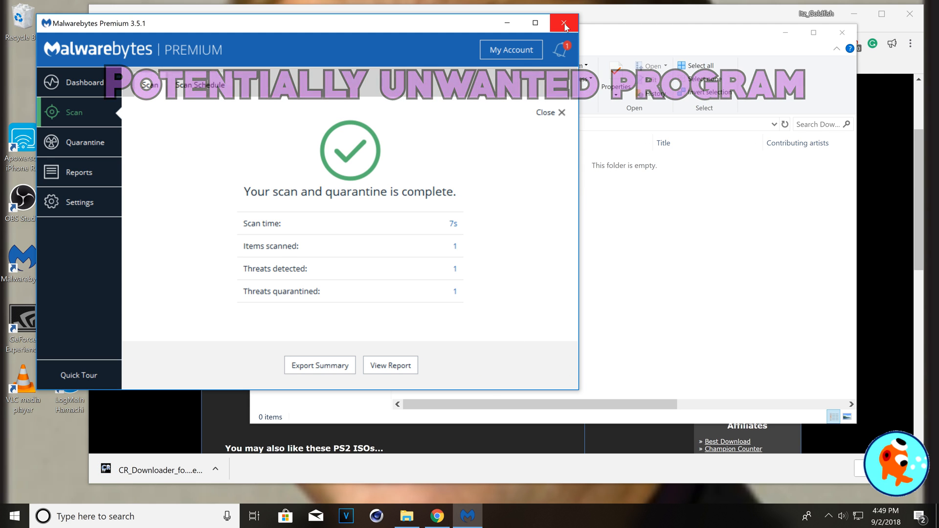
{"action": "left_click", "coordinate": [562, 23]}
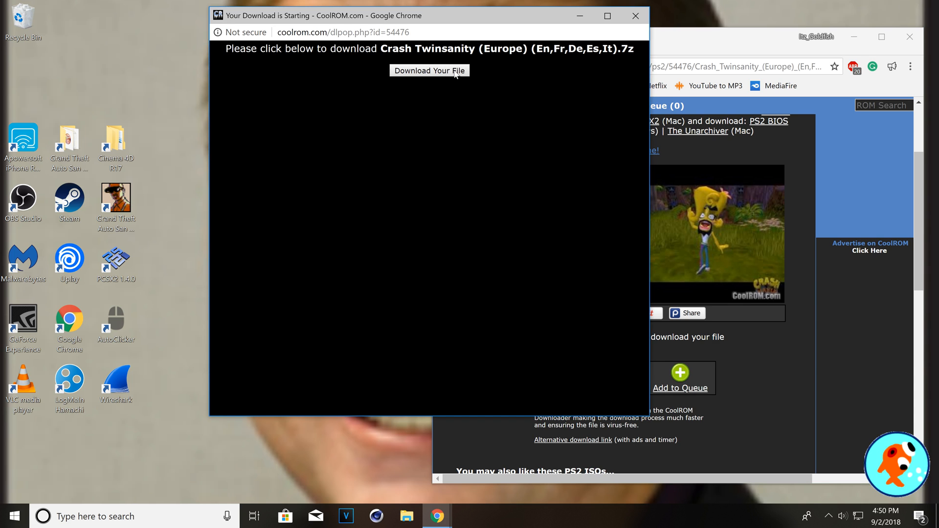
Download the Crash Twinsanity (Europe) .7z archive from the 'Your Download is Starting' popup
{"action": "left_click", "coordinate": [429, 69]}
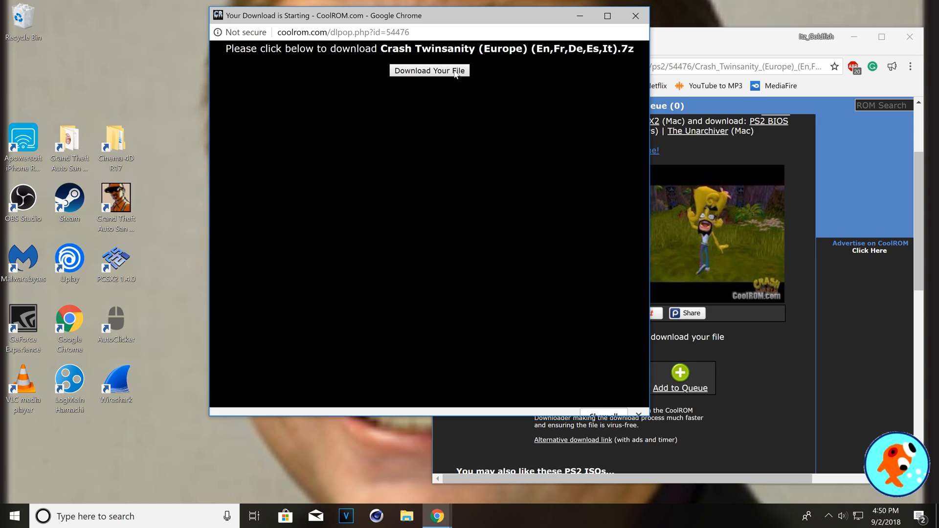
{"action": "left_click", "coordinate": [429, 70]}
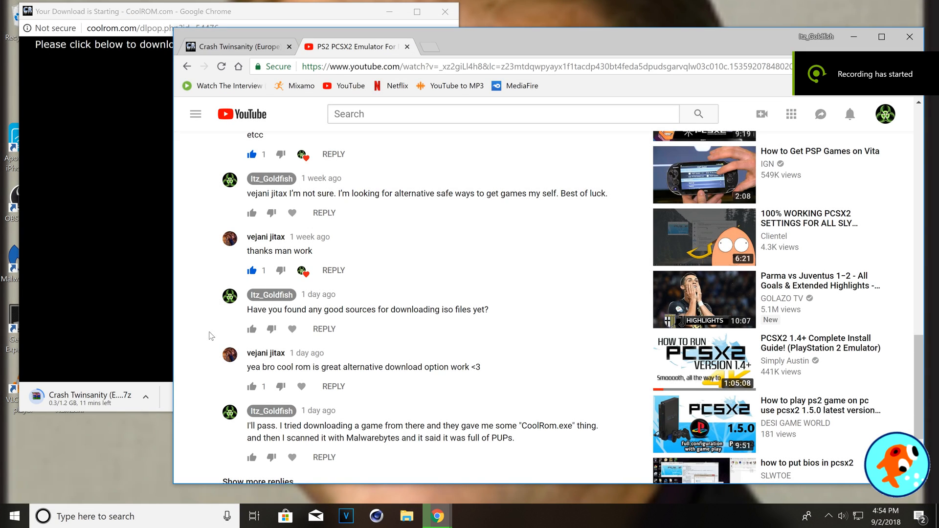
{"action": "mouse_move", "coordinate": [258, 360]}
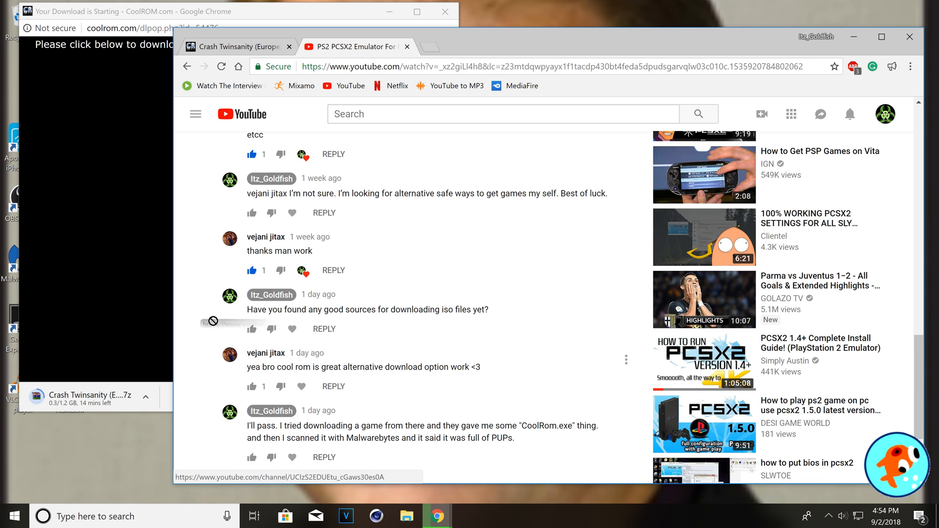
Browse the PCSX2 video's comments, cancel a reply, and highlight the coolrom.exe warning
{"action": "left_click", "coordinate": [266, 236]}
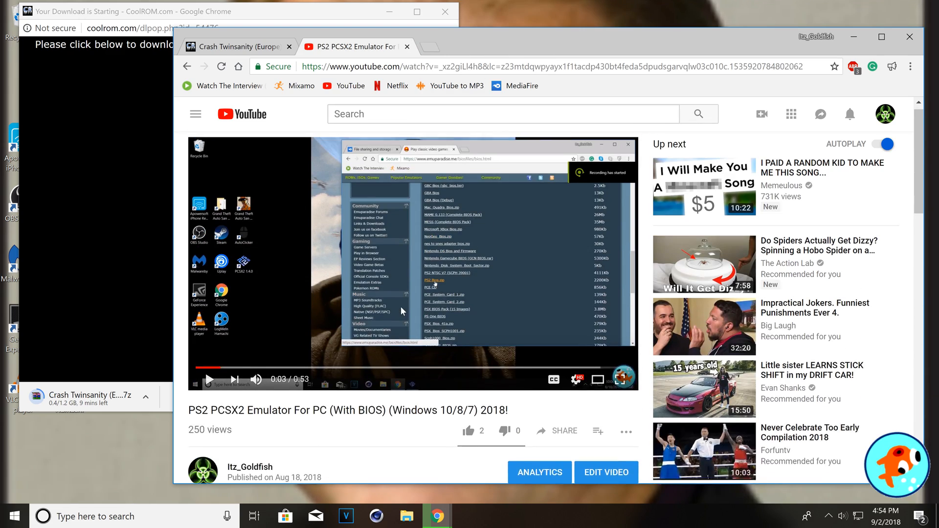
{"action": "scroll", "scroll_direction": "down", "scroll_amount": 3}
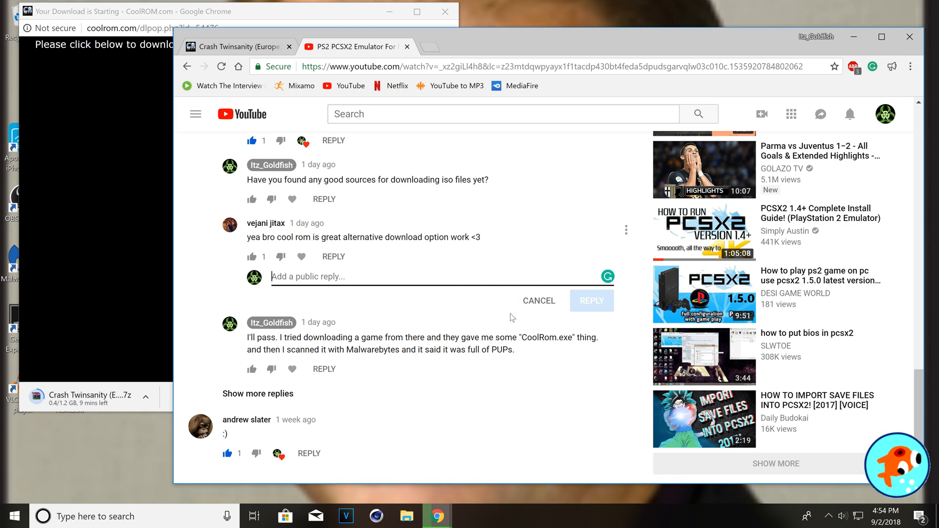
{"action": "left_click", "coordinate": [537, 301]}
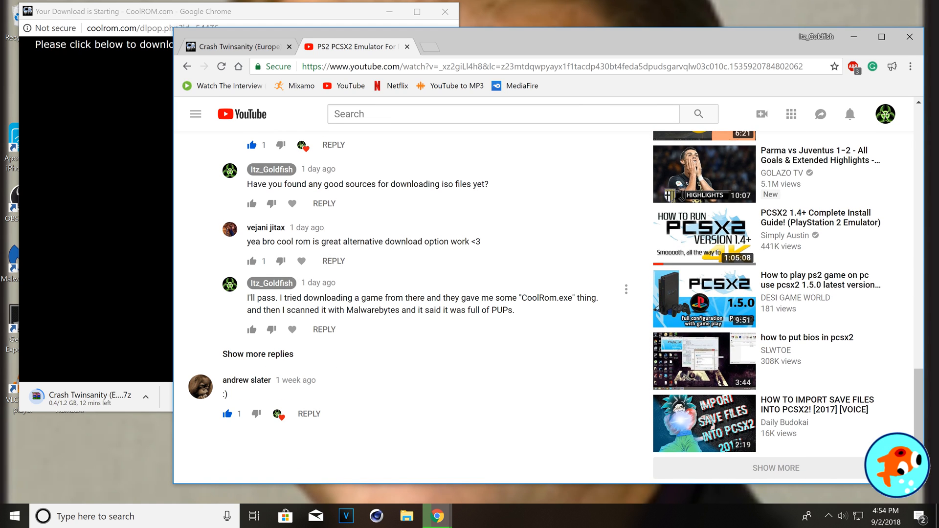
{"action": "scroll", "scroll_direction": "down", "scroll_amount": 3}
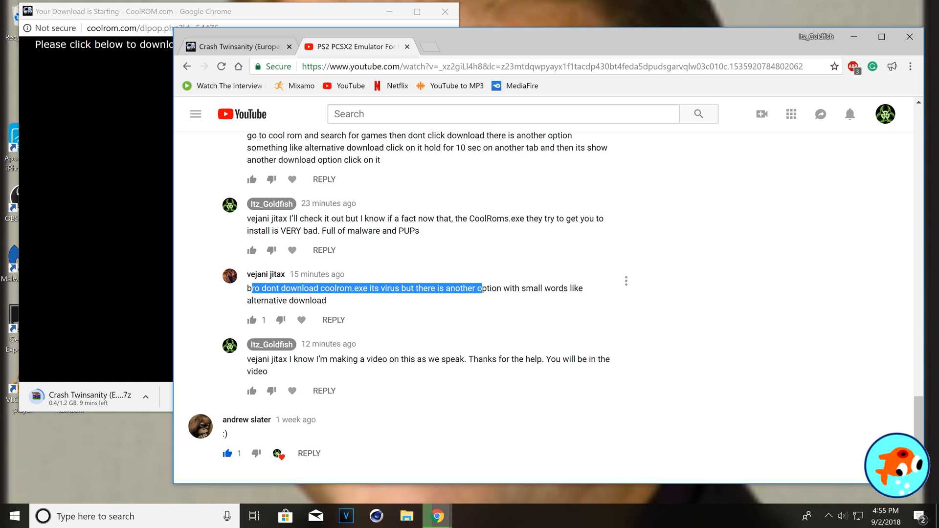
{"action": "left_click_drag", "start_coordinate": [479, 288], "coordinate": [328, 300]}
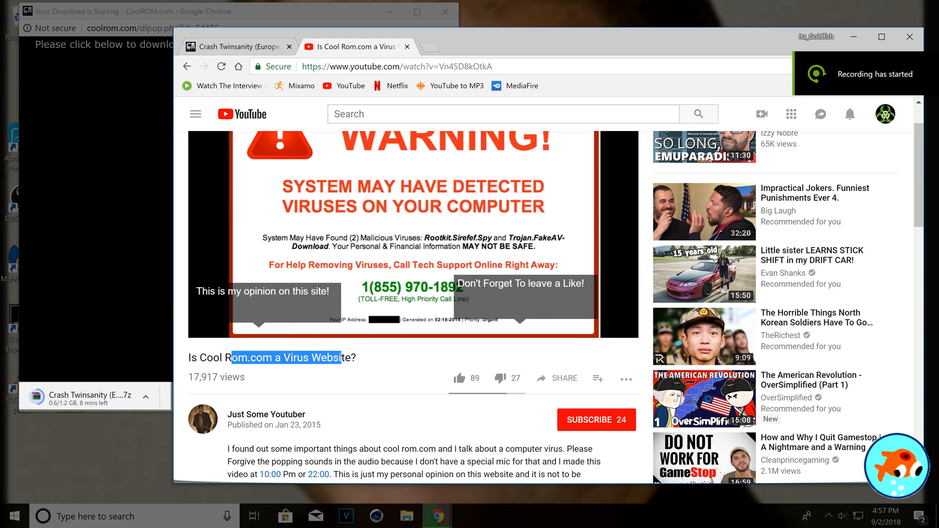
Watch 'Is Cool Rom.com a Virus Website?' until 1:34, then scroll to its description and comments
{"action": "left_click", "coordinate": [269, 368]}
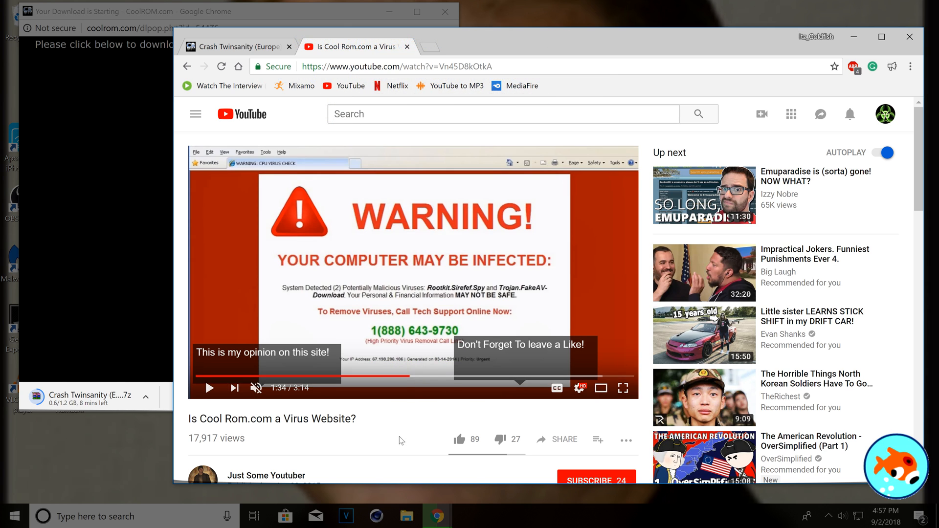
{"action": "scroll", "scroll_direction": "down", "scroll_amount": 3}
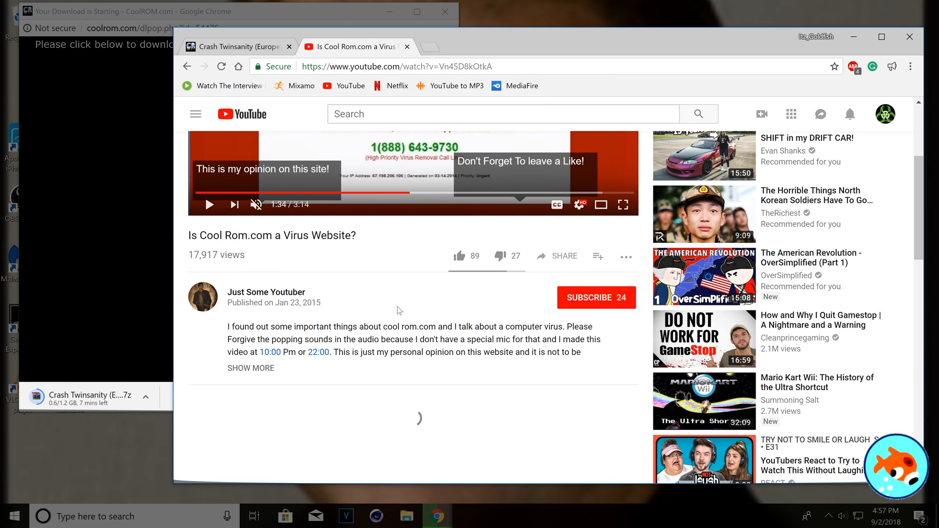
{"action": "scroll", "scroll_direction": "down", "scroll_amount": 3}
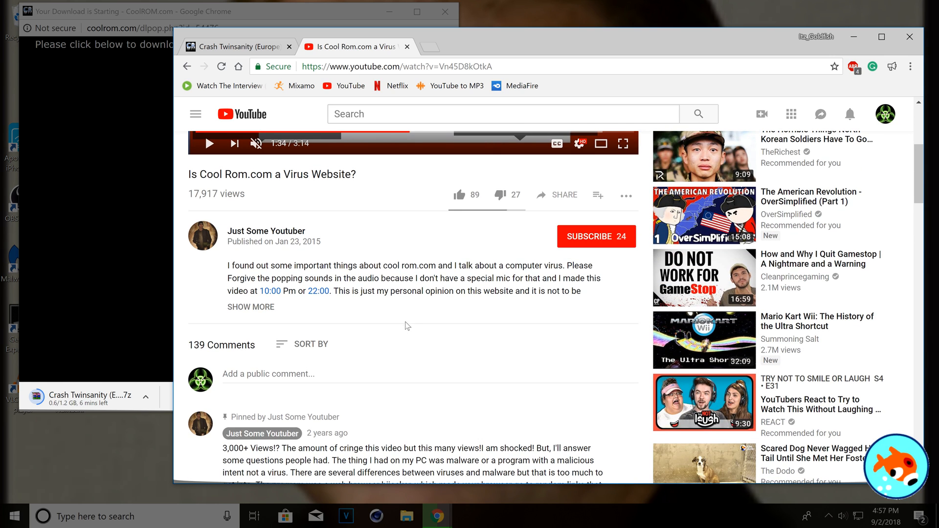
{"action": "left_click", "coordinate": [250, 307]}
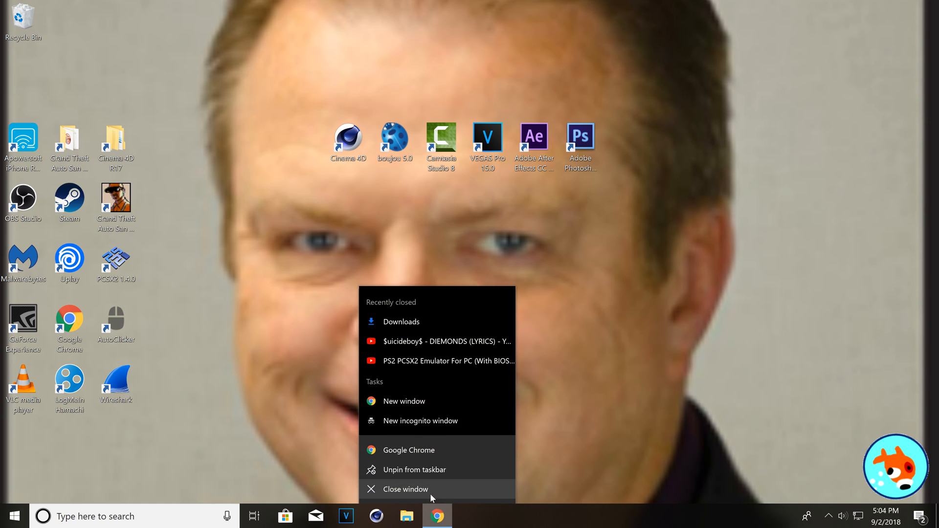
Close Chrome and Extract Here the Crash Twinsanity archive in Downloads
{"action": "left_click", "coordinate": [406, 516]}
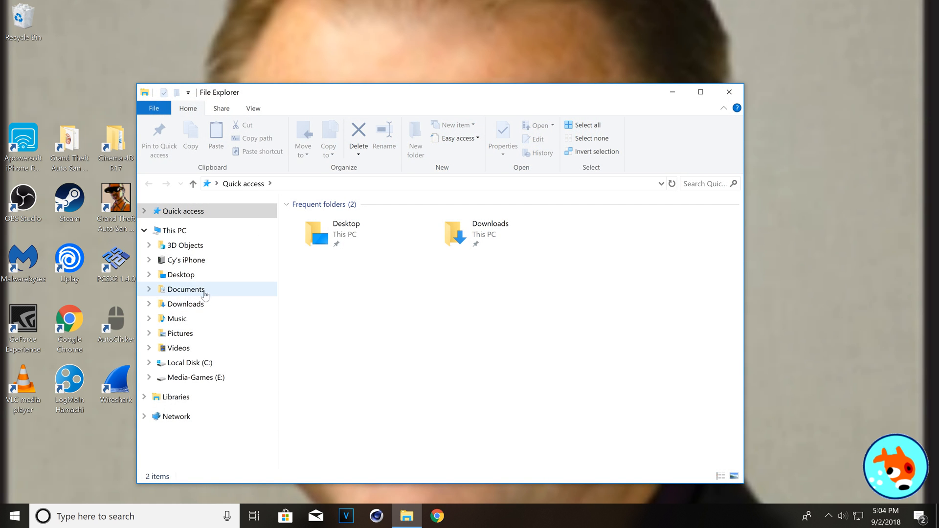
{"action": "left_click", "coordinate": [186, 303]}
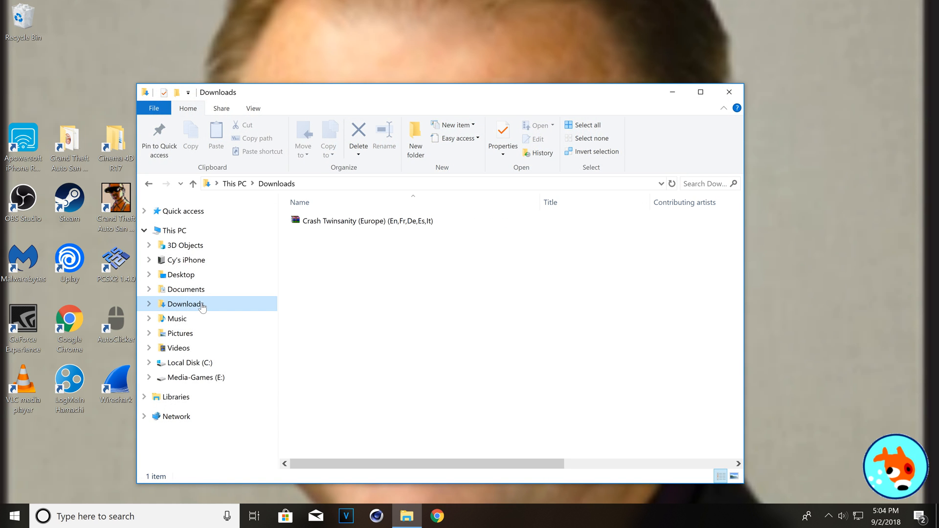
{"action": "right_click", "coordinate": [339, 220]}
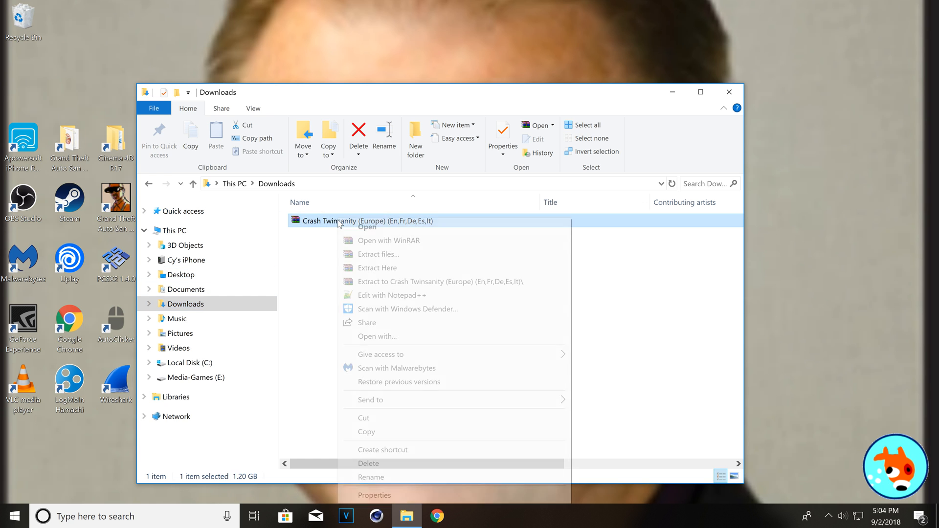
{"action": "left_click", "coordinate": [379, 254]}
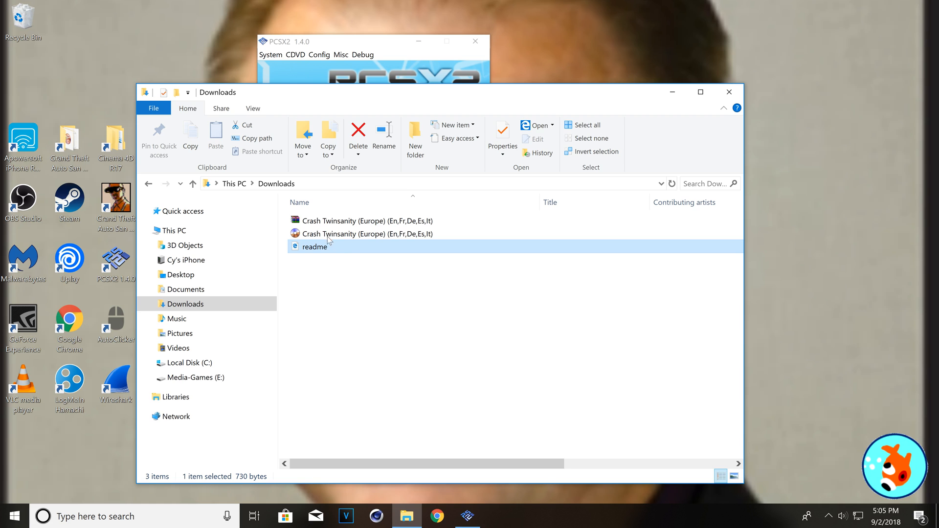
Permanently delete the readme and the 1.20 GB Crash Twinsanity archive
{"action": "left_click", "coordinate": [314, 246]}
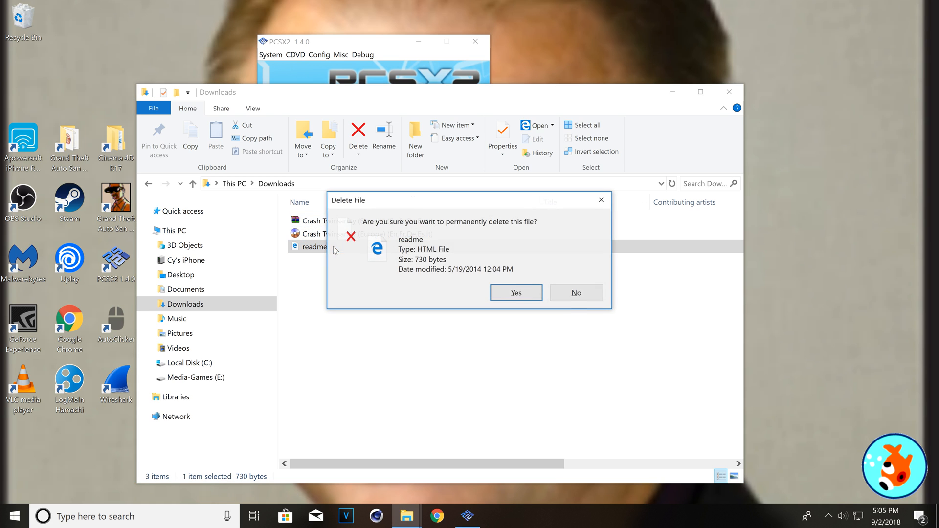
{"action": "left_click", "coordinate": [516, 293]}
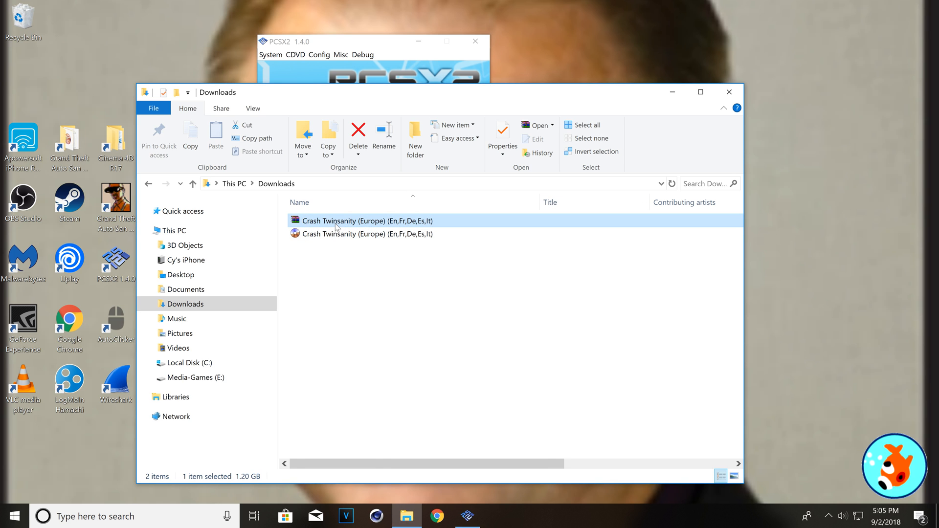
{"action": "left_click", "coordinate": [358, 131]}
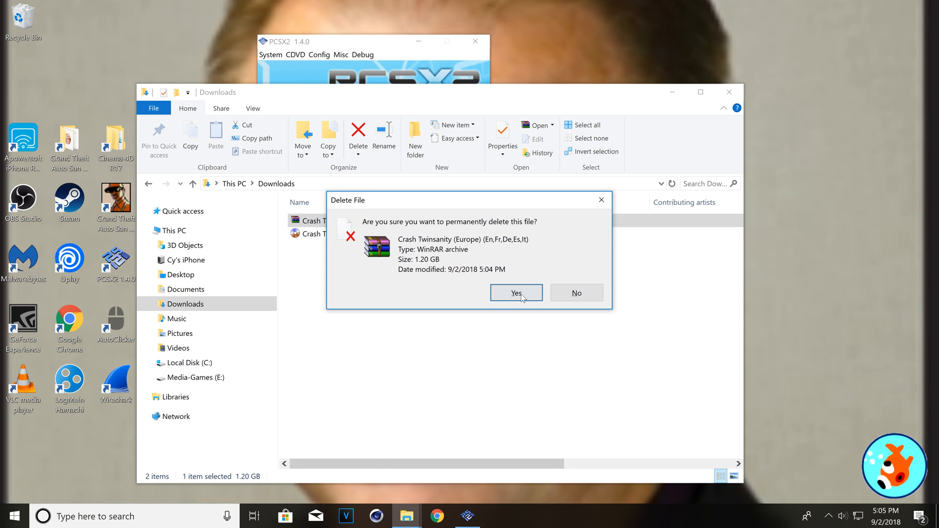
{"action": "left_click", "coordinate": [515, 293]}
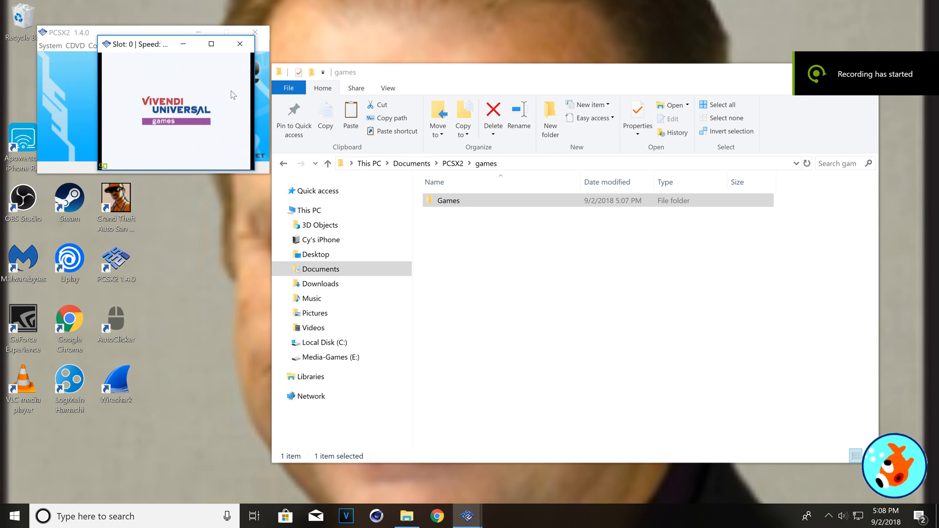
Run the Crash Twinsanity ISO from the PCSX2 Games folder, then close the game window
{"action": "double_click", "coordinate": [448, 200]}
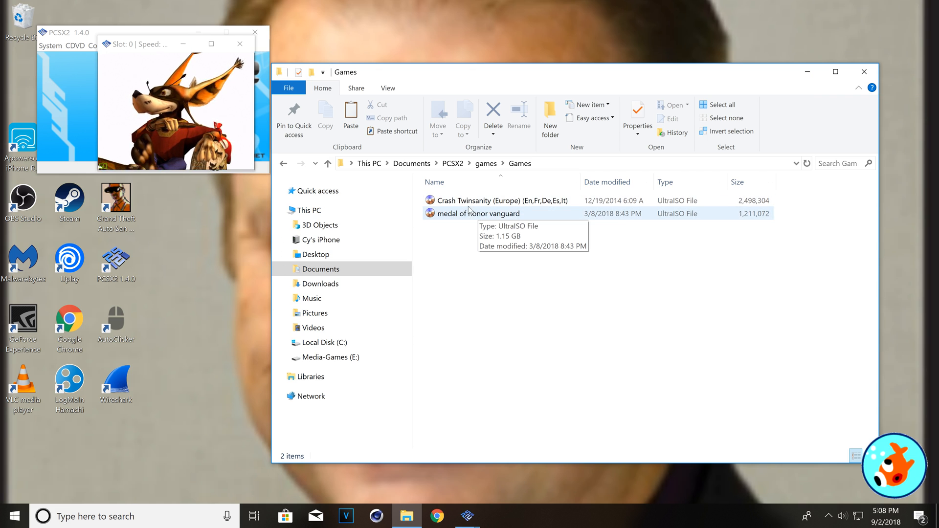
{"action": "left_click", "coordinate": [499, 200]}
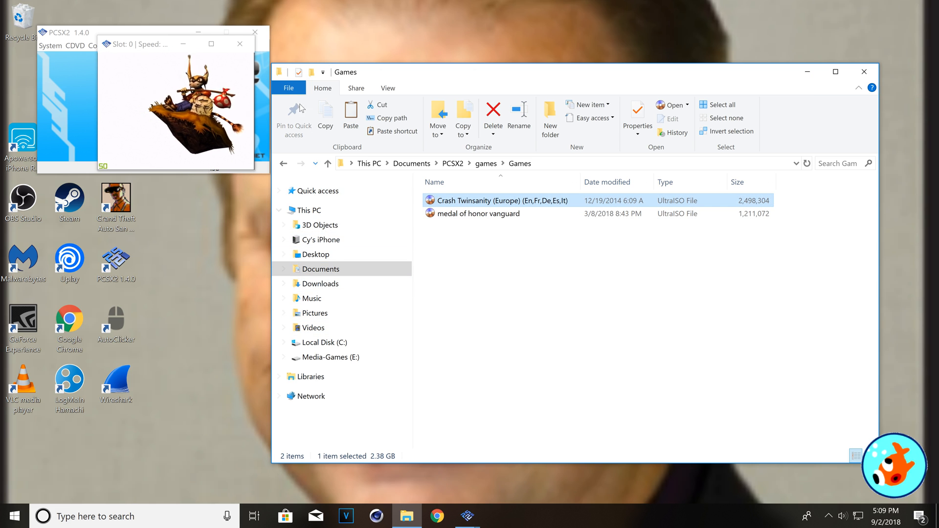
{"action": "left_click", "coordinate": [239, 43]}
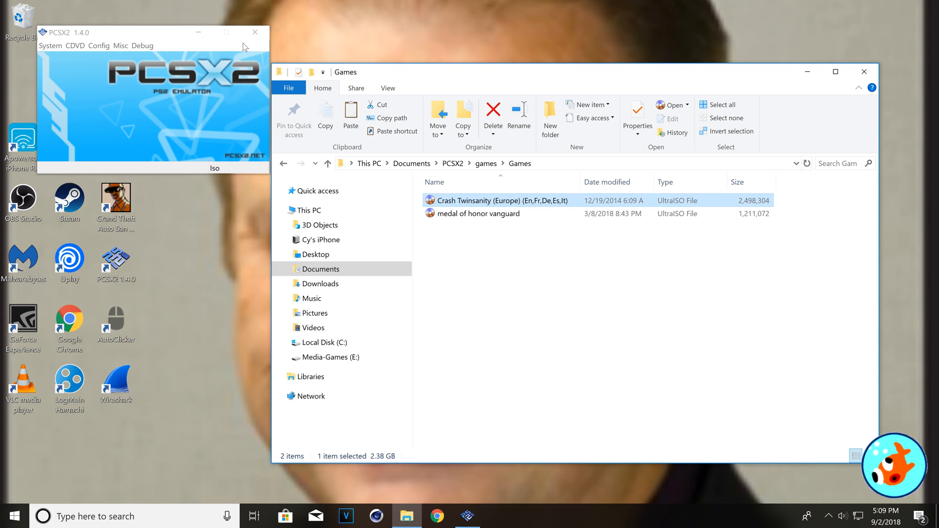